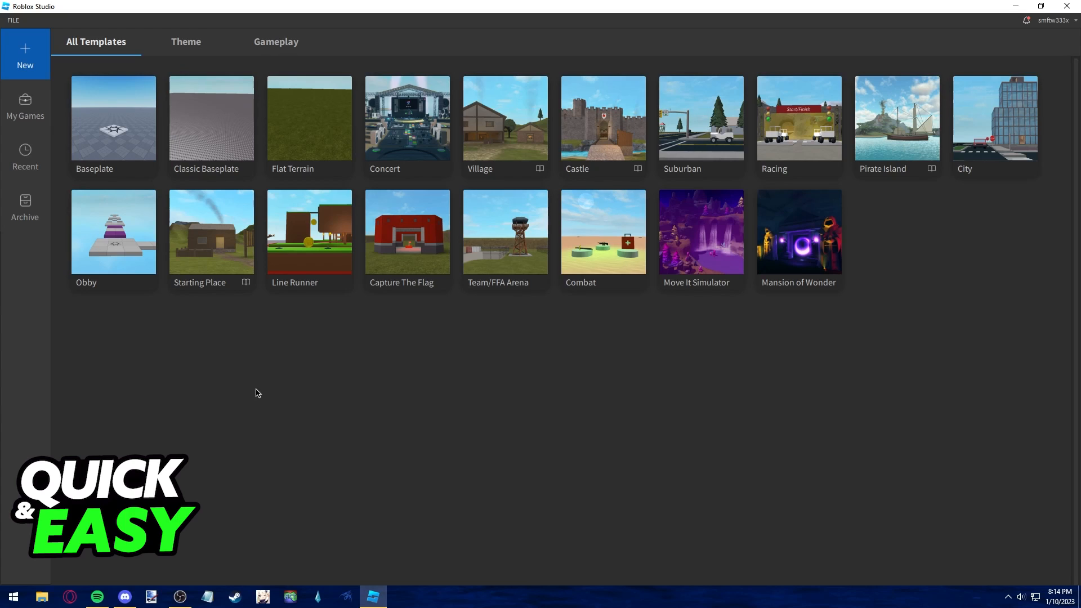
mouse_move(269, 229)
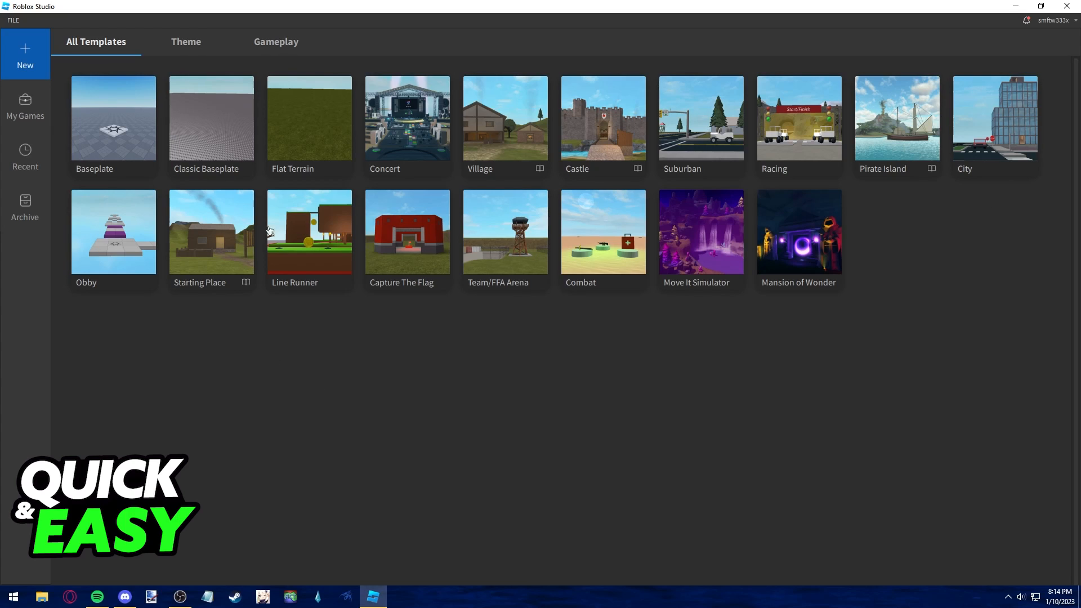
mouse_move(179, 177)
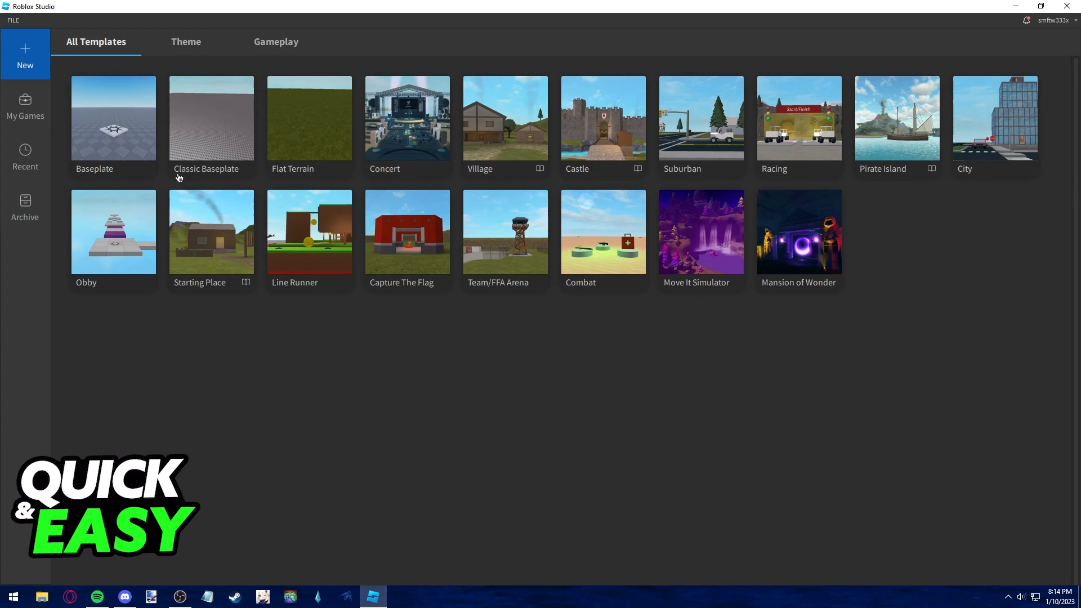
mouse_move(478, 138)
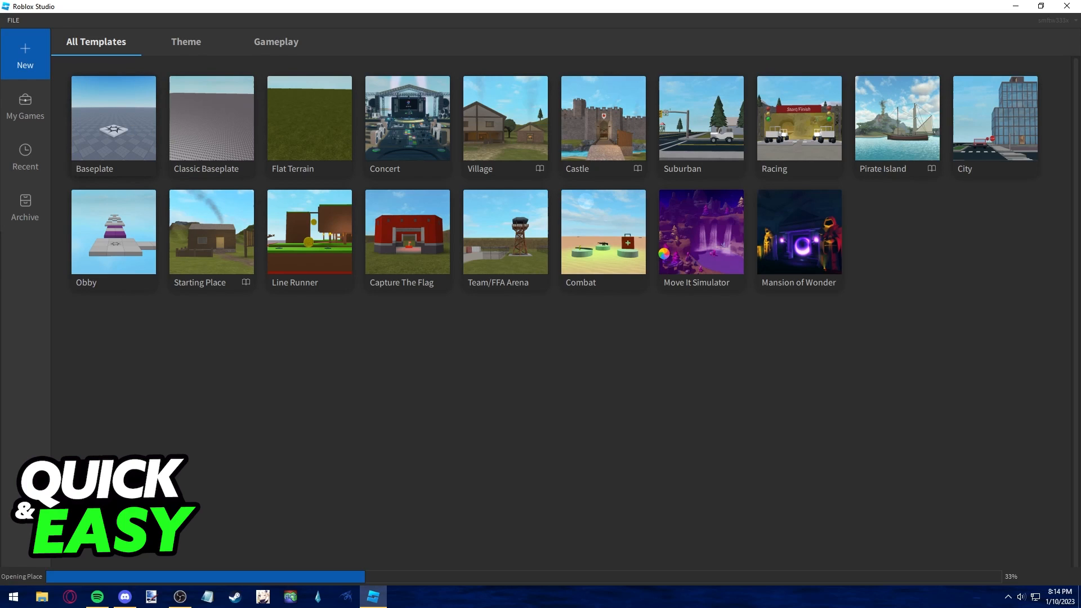
Return the Toolbox to its Marketplace home showing the Models library
click(114, 116)
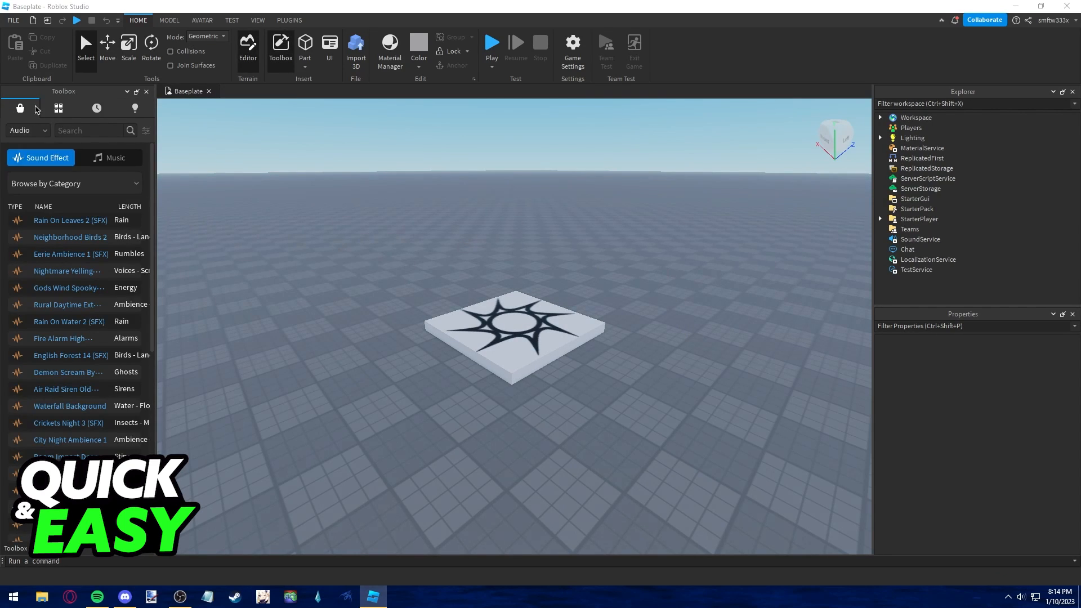
click(27, 130)
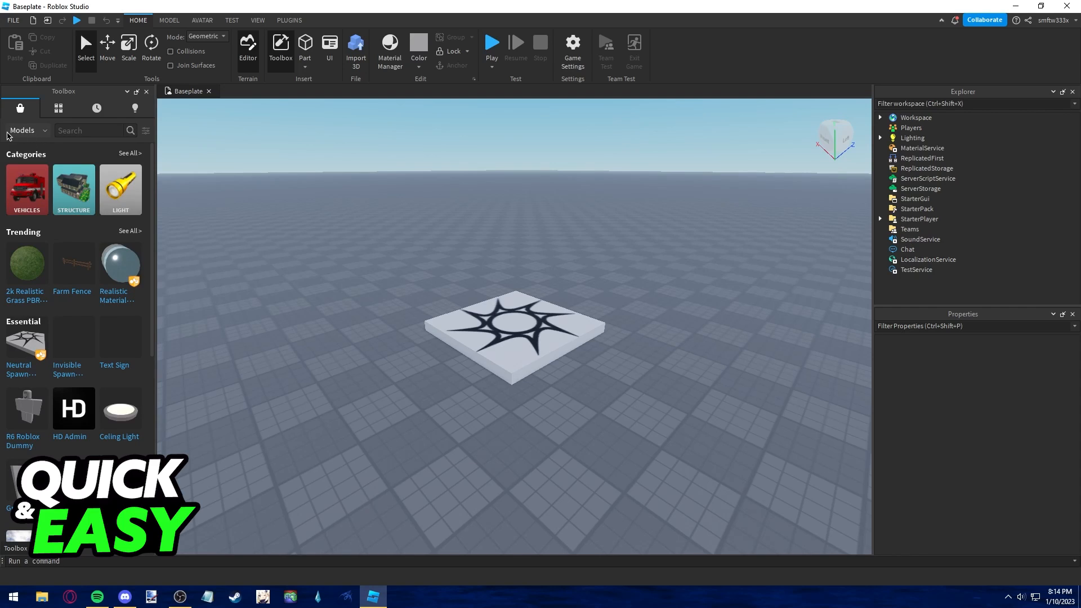
mouse_move(35, 135)
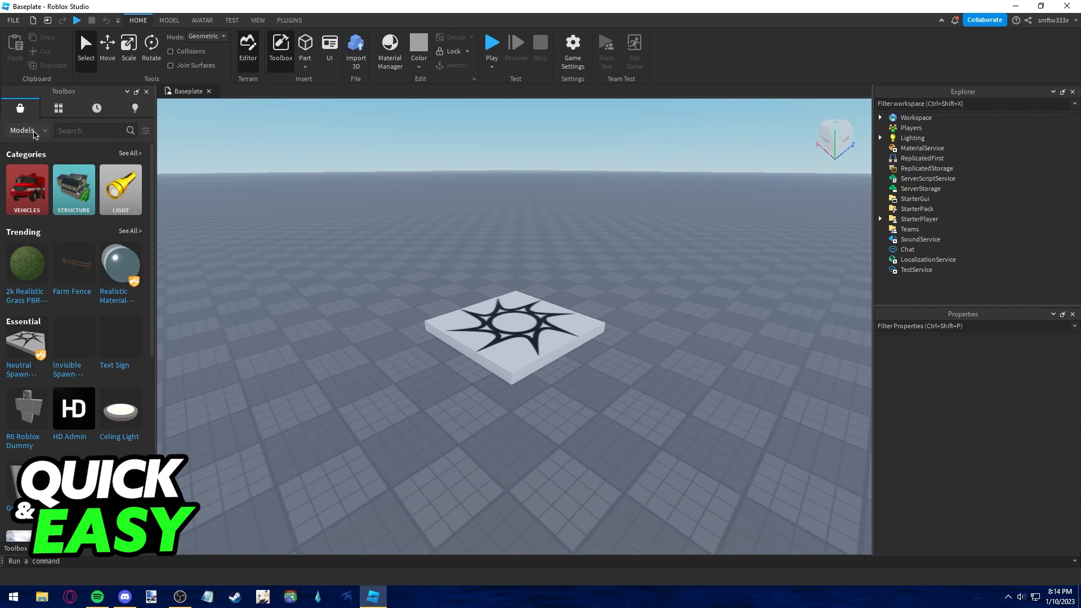
Switch the Toolbox category from Models to Audio to list sound effects
click(27, 130)
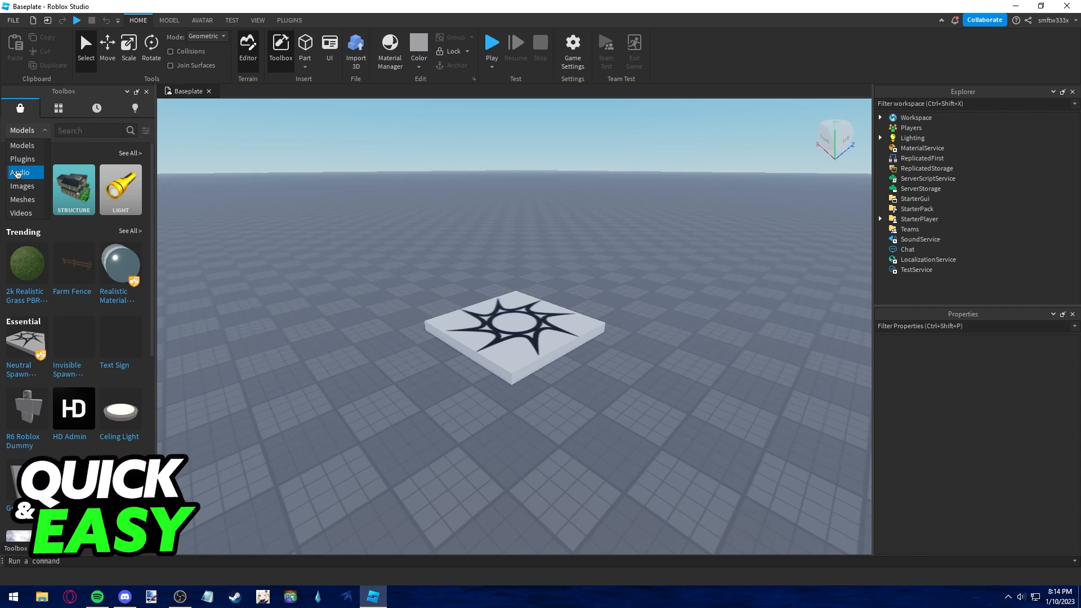
click(18, 172)
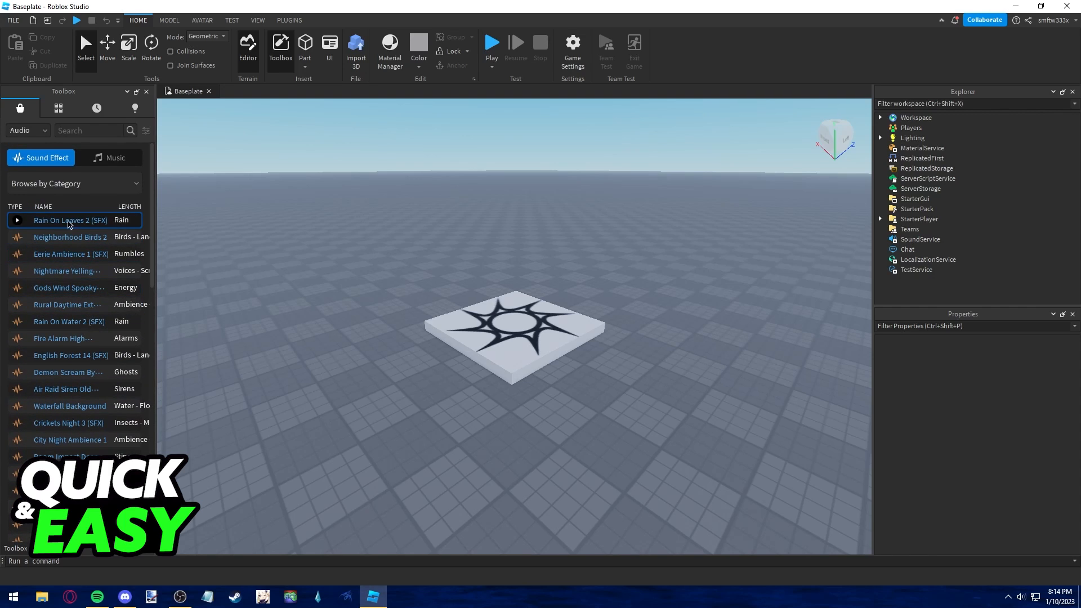
Bring up the context menu for Rain On Leaves 2 (SFX) in the audio list
right_click(70, 220)
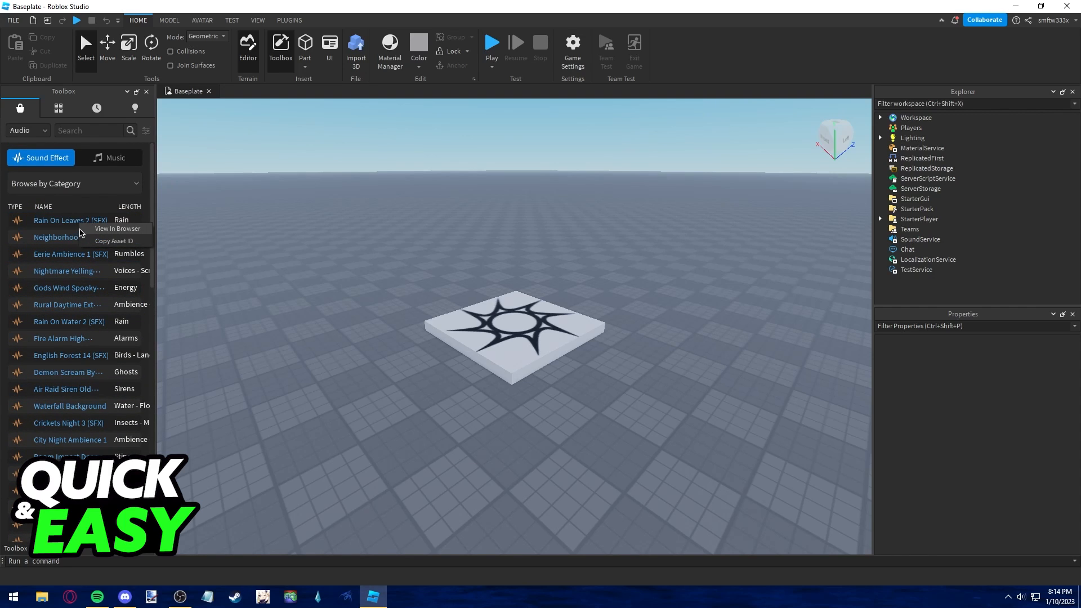
mouse_move(31, 231)
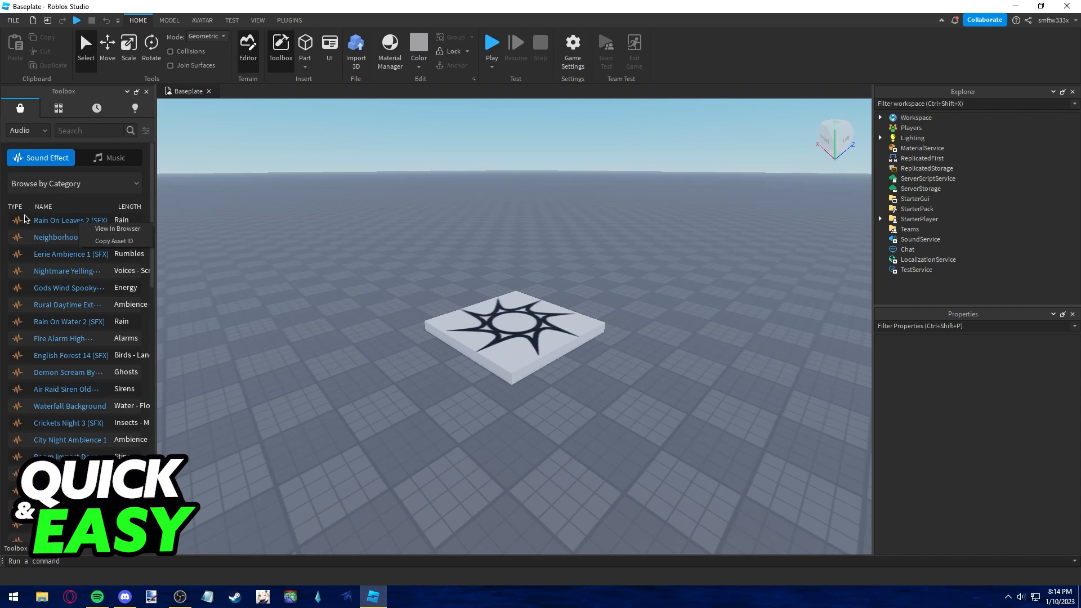
mouse_move(80, 241)
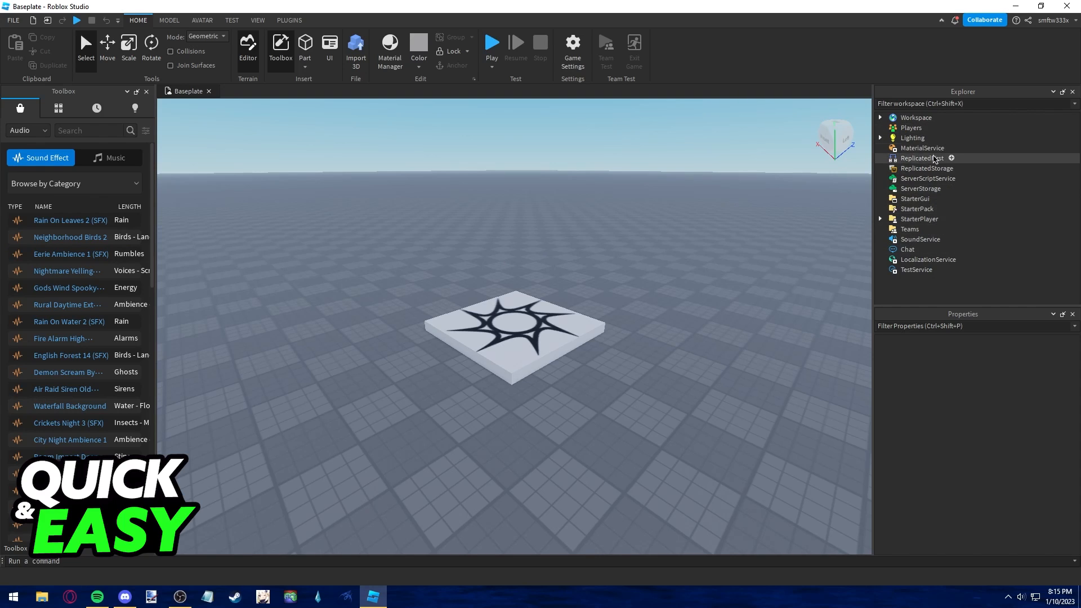
Insert a Sound object into SoundService and select it to show its properties
click(920, 238)
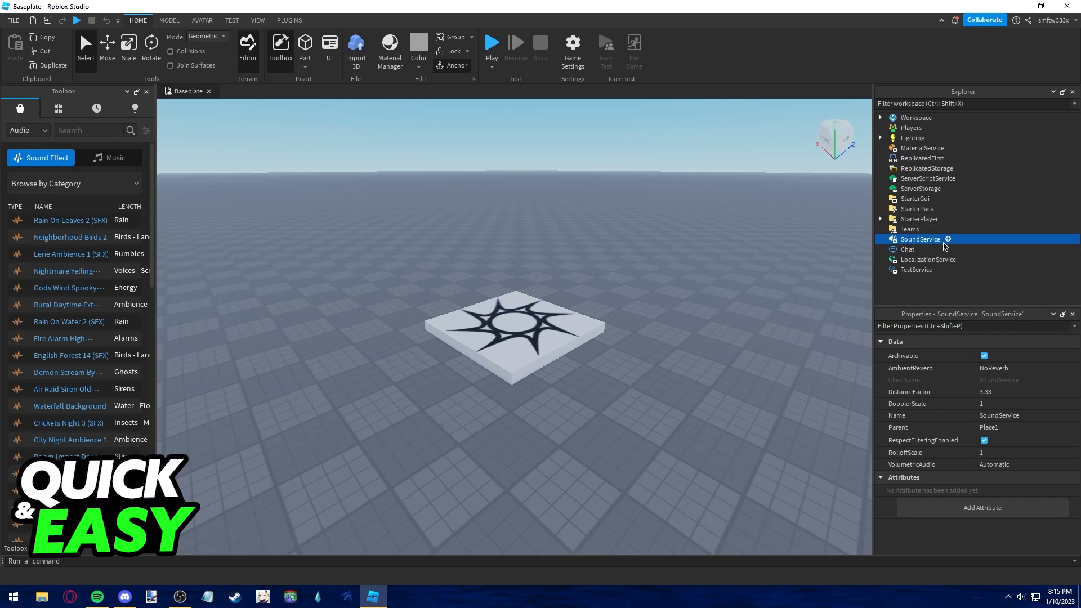
click(948, 240)
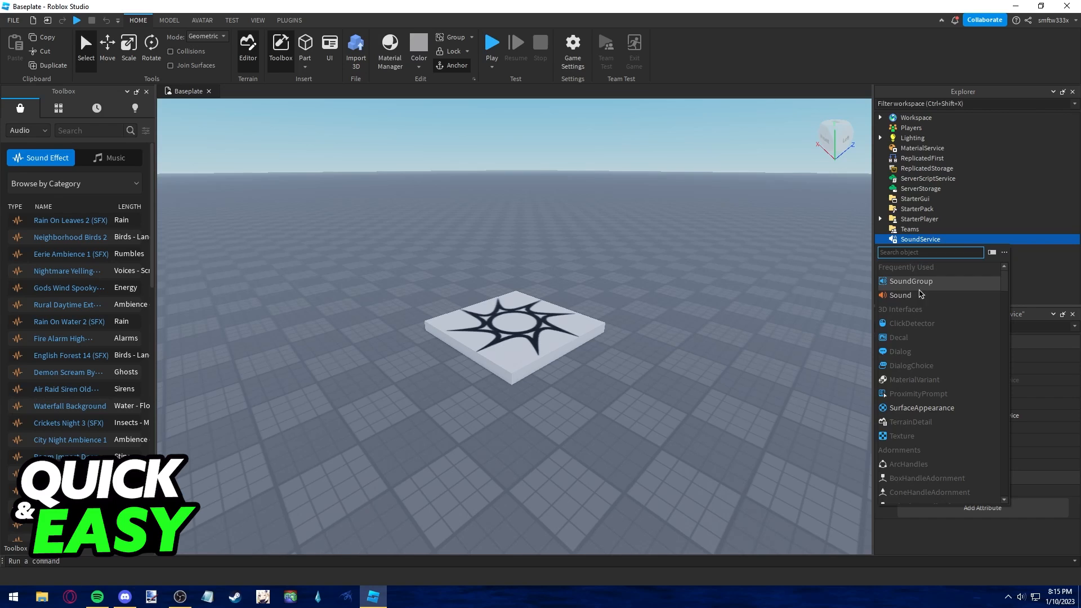
click(900, 295)
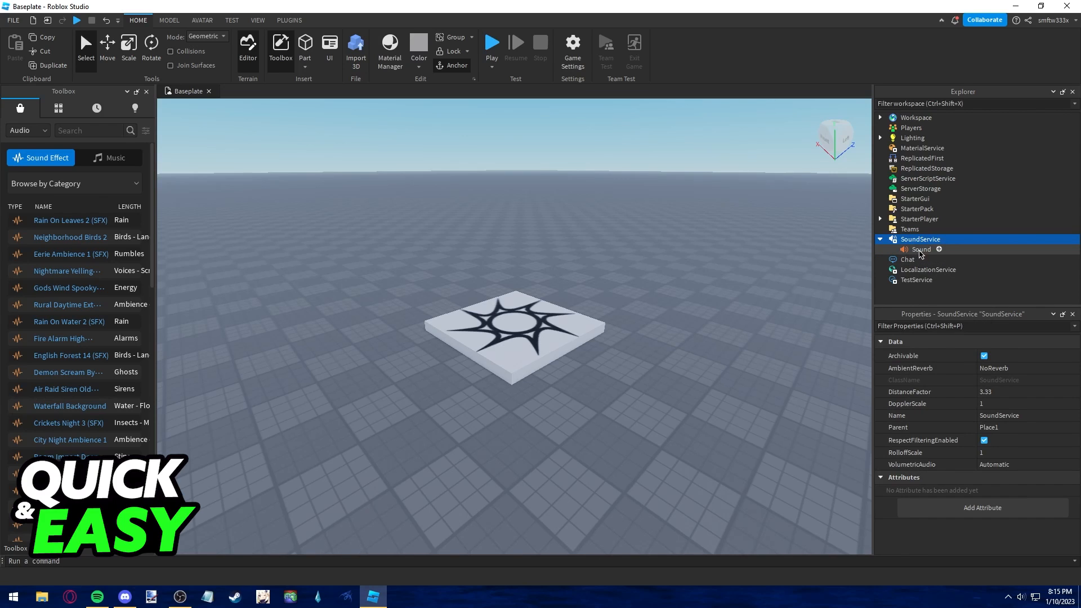
click(921, 249)
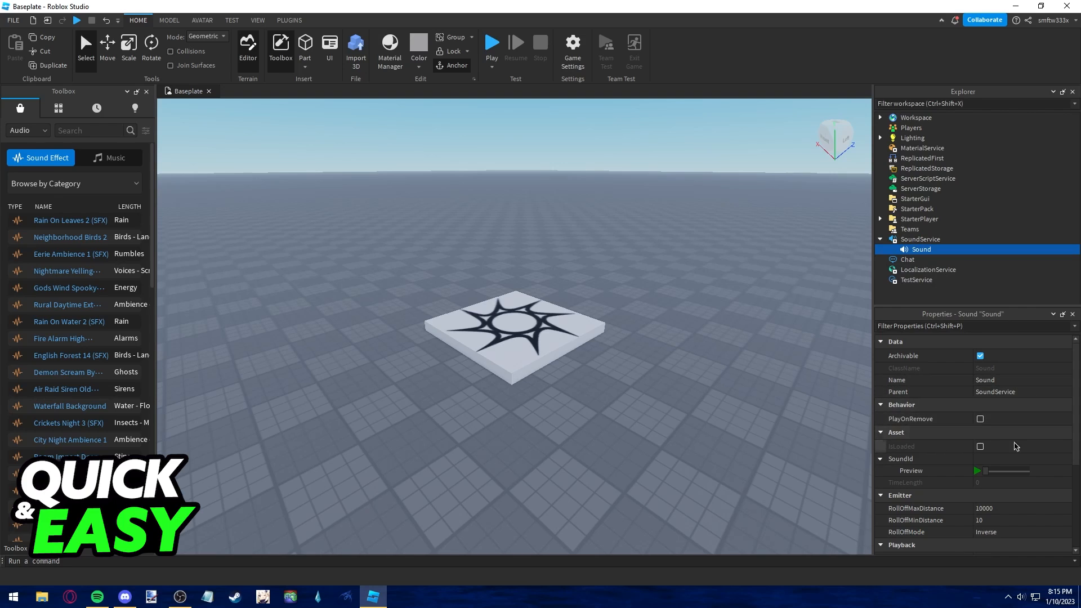
mouse_move(912, 460)
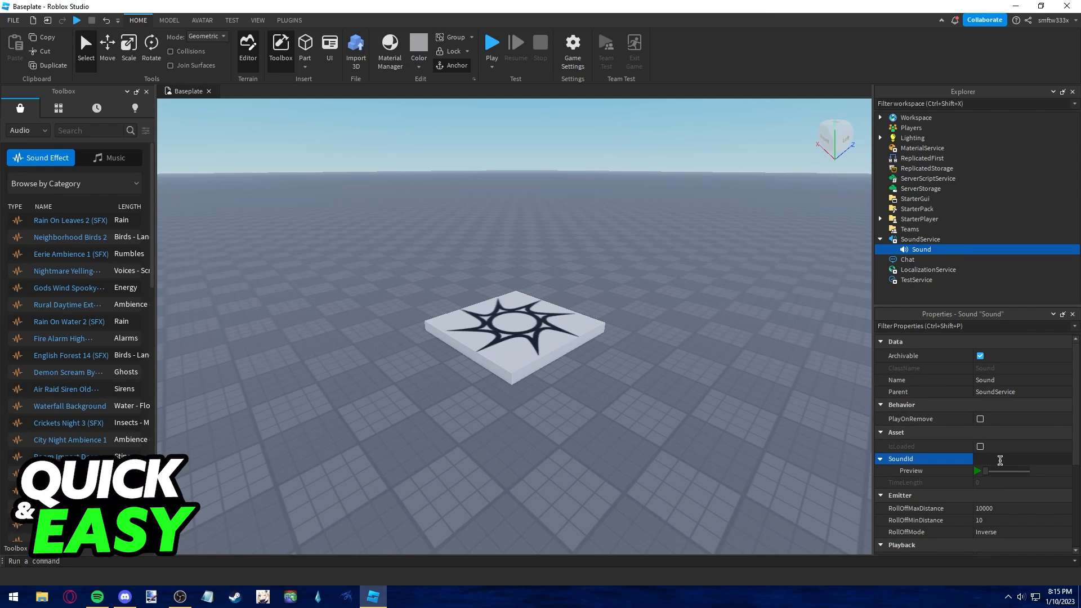
text(9112854440)
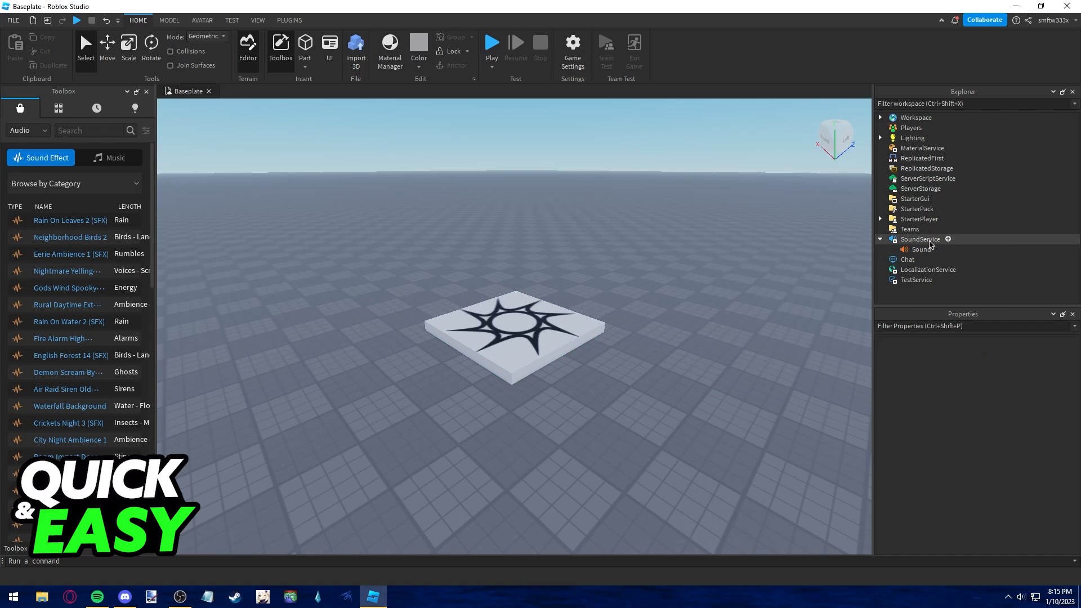
click(921, 248)
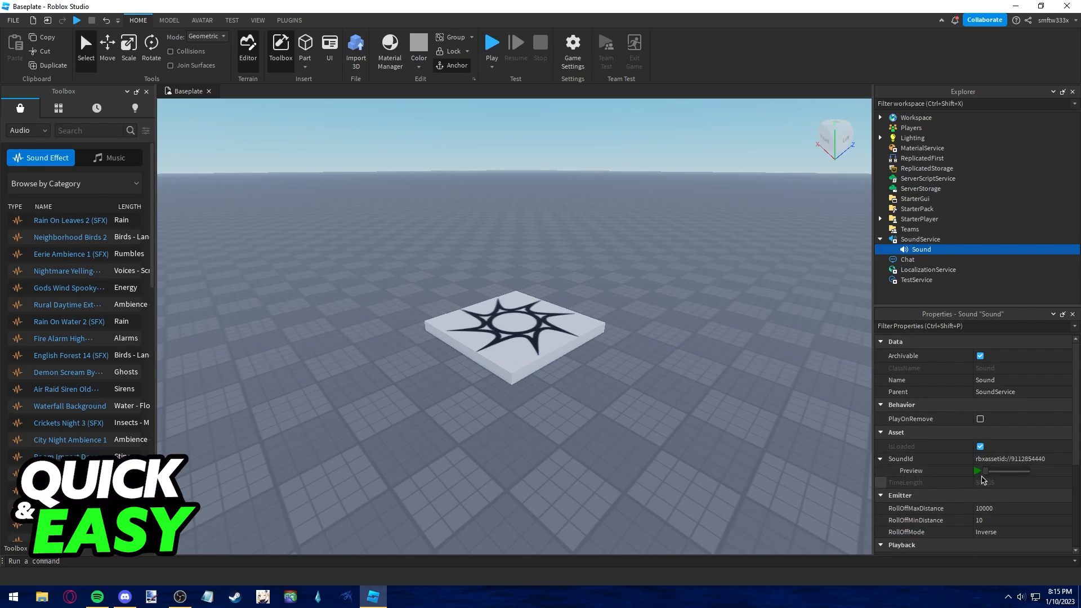